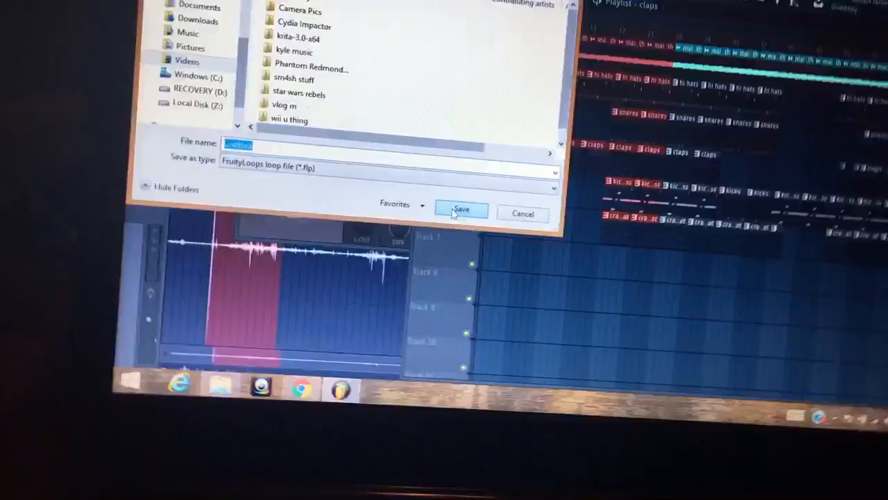
Step: Choose 'MPEG 3 audio file (*.mp3)' as the save type for the untitled project
click(388, 158)
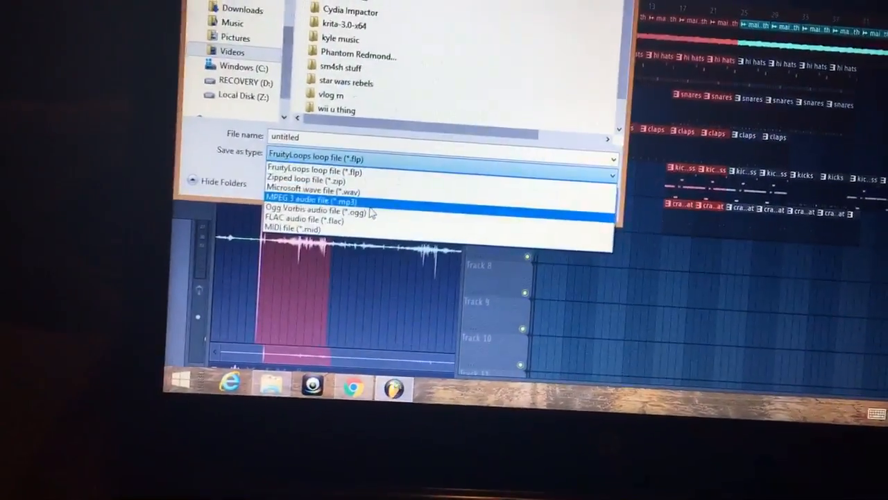